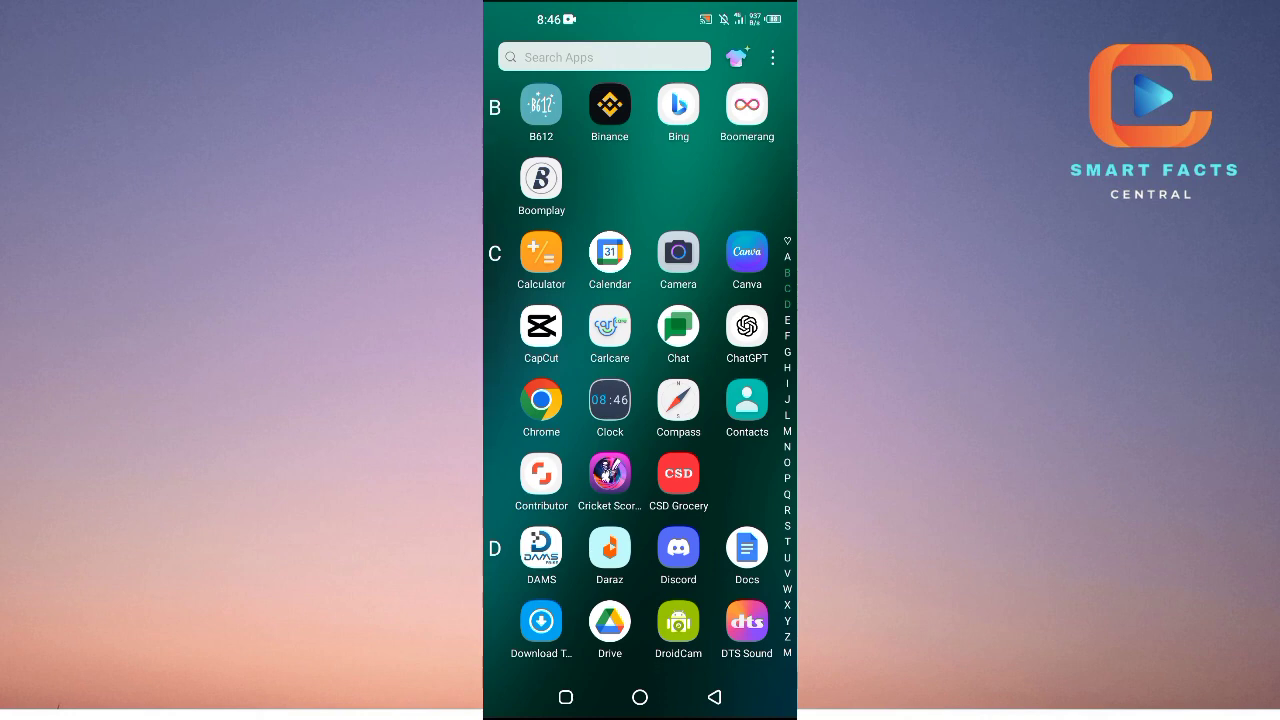
Step: Launch Binance and start a crypto deposit from the home screen's Deposit button
click(609, 105)
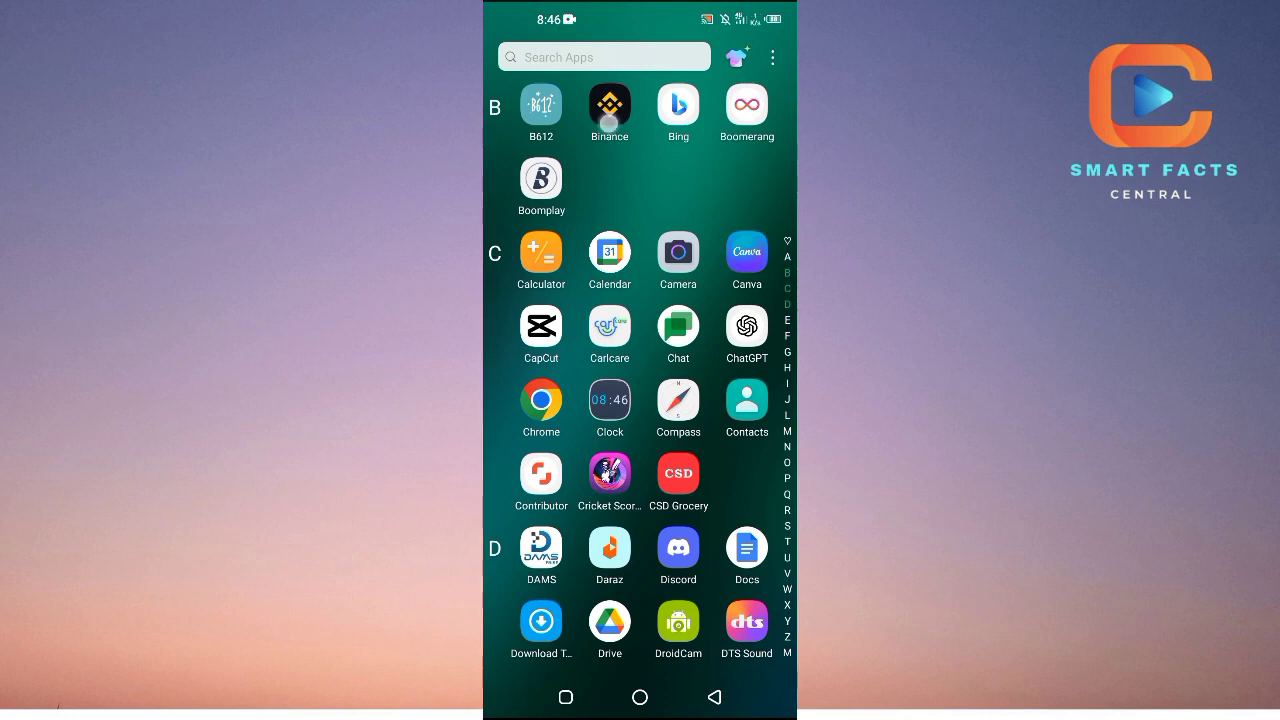
click(609, 106)
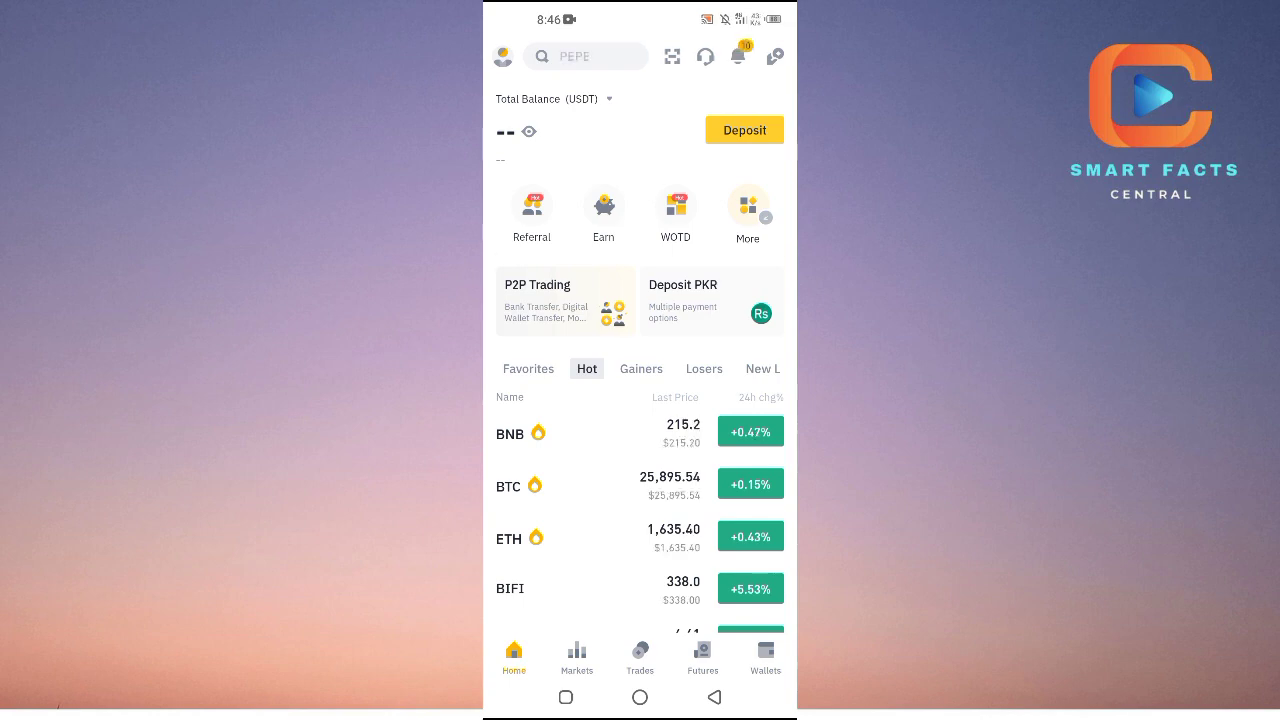
click(765, 657)
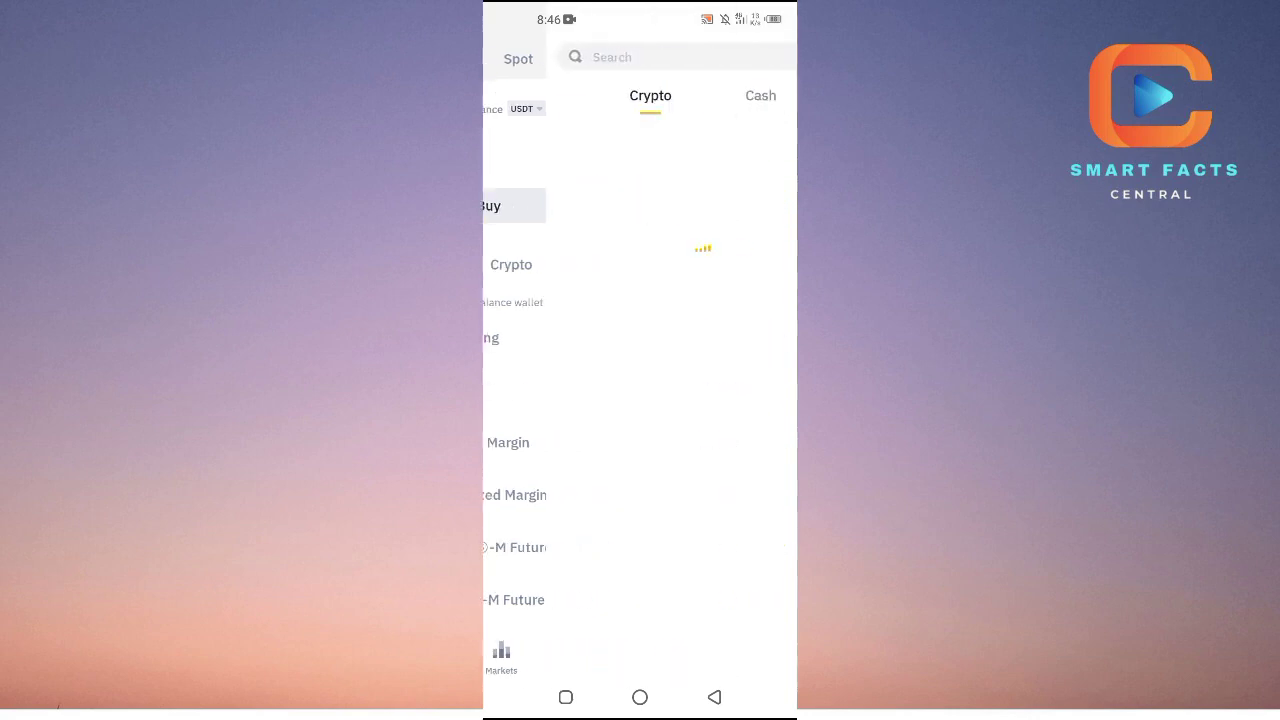
Step: Choose USDT as the deposit coin, bringing up the Choose Network sheet
click(650, 56)
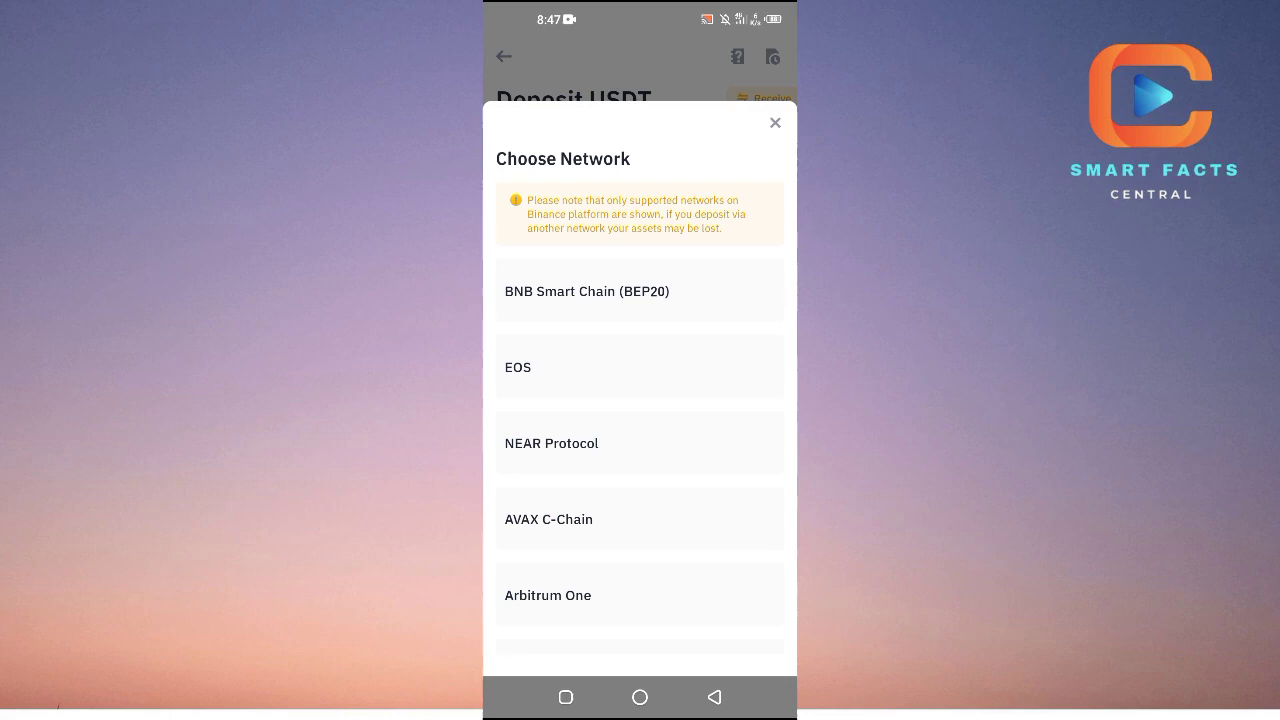
Step: Select BNB Smart Chain (BEP20) and copy the USDT deposit wallet address
click(775, 122)
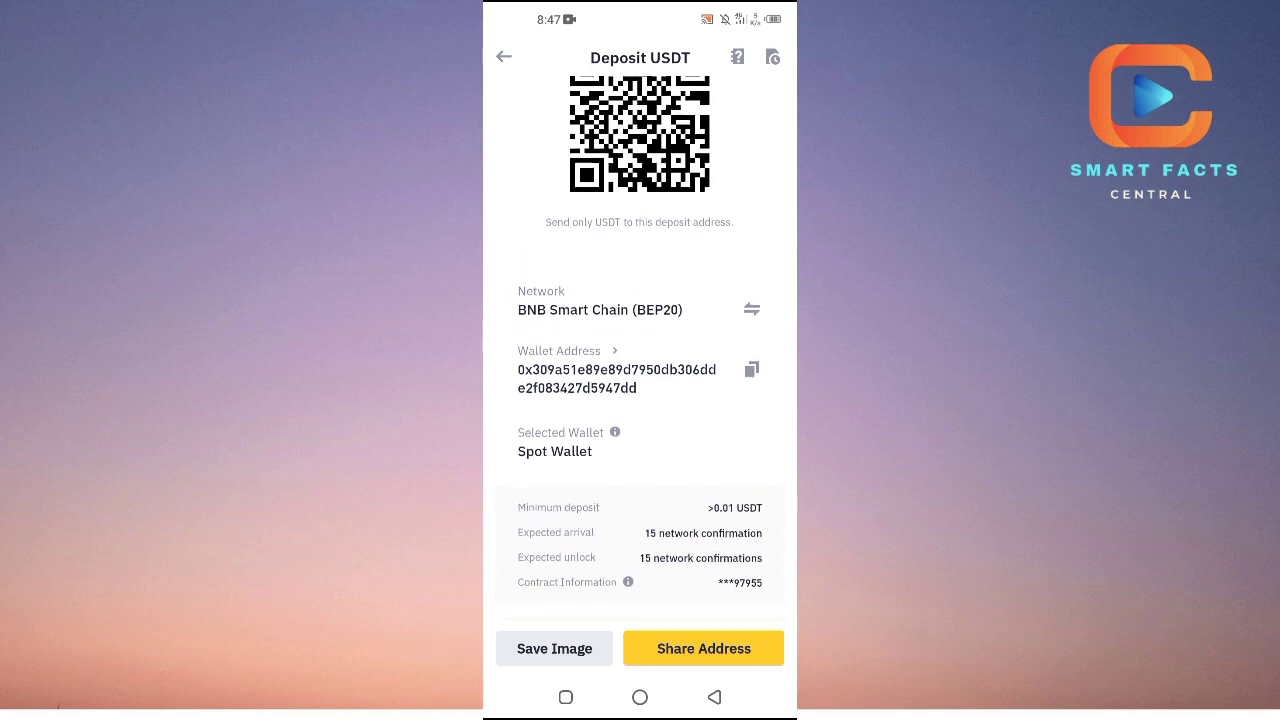
click(750, 368)
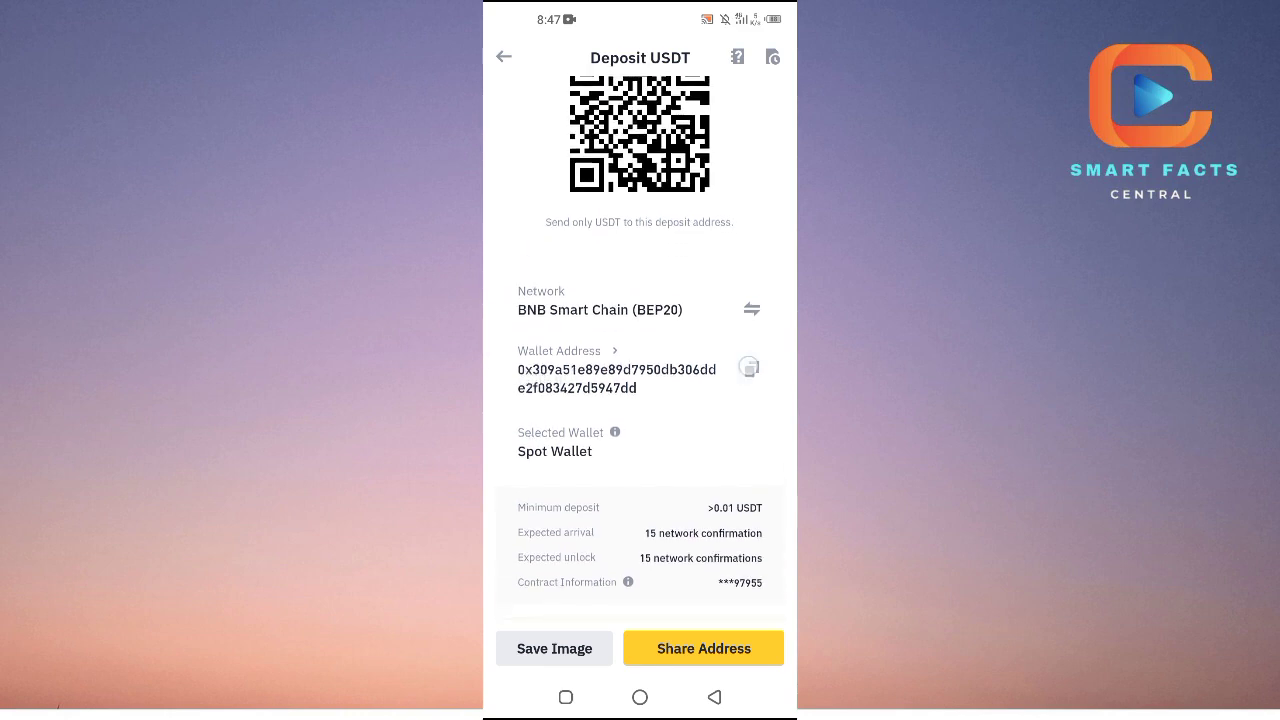
click(748, 368)
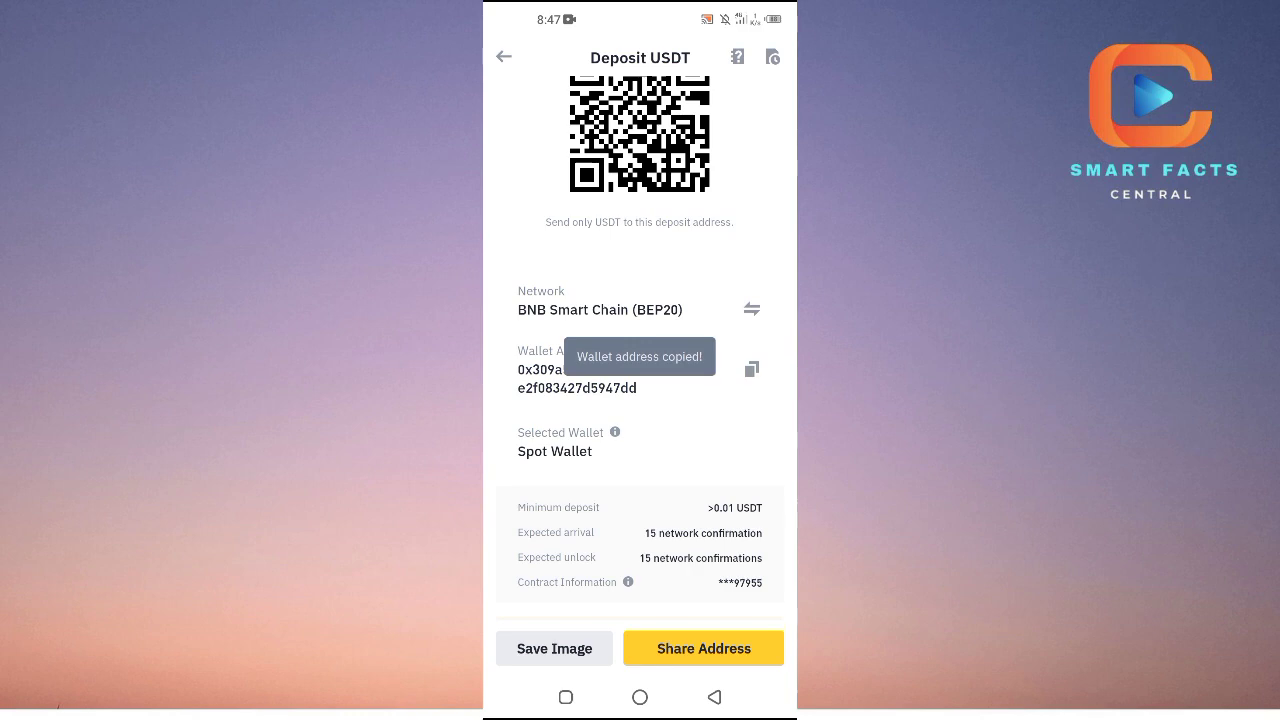